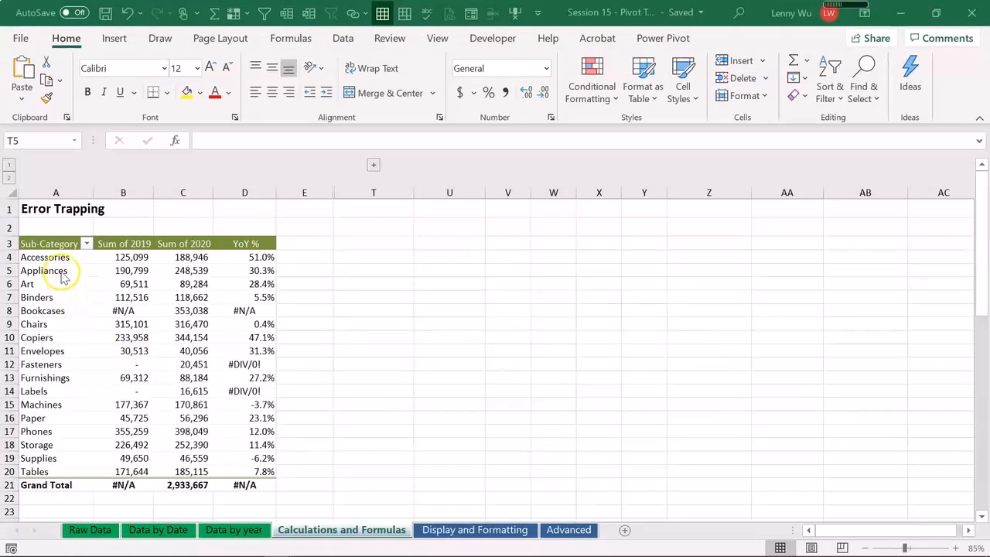
mouse_move(106, 265)
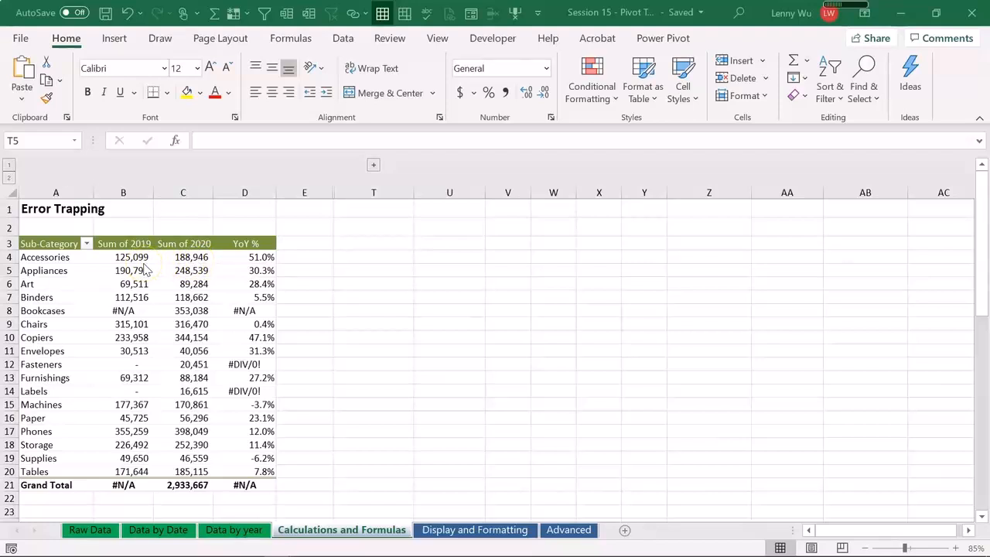
mouse_move(265, 270)
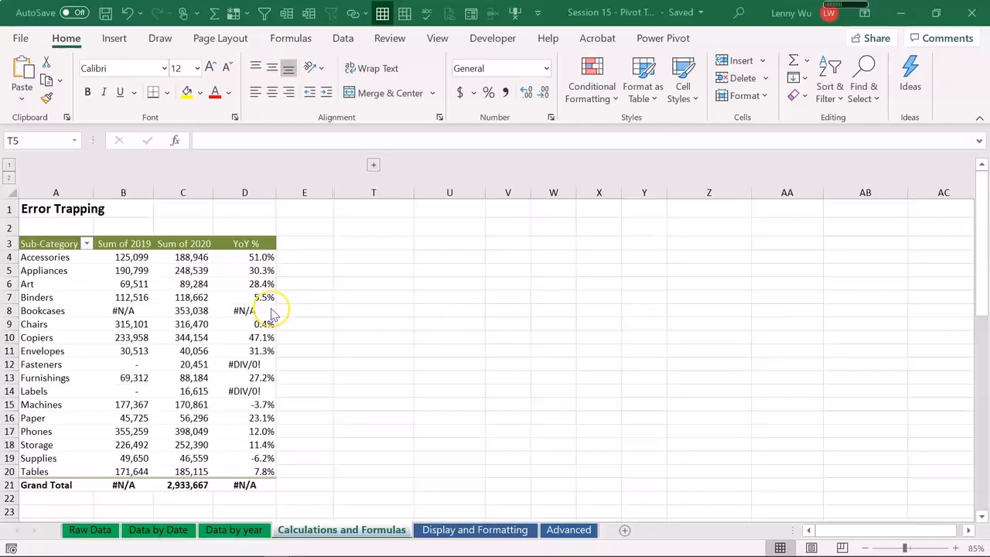
mouse_move(89, 315)
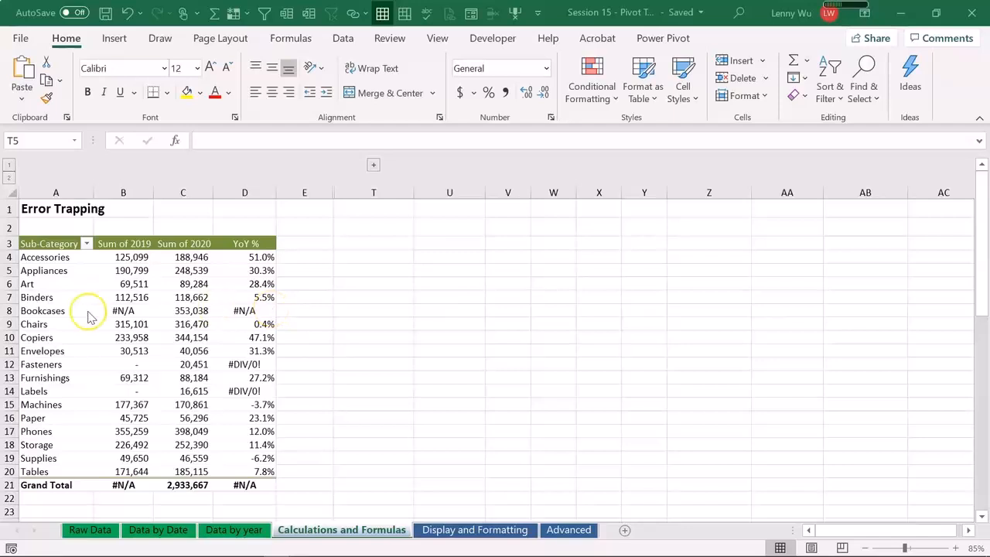
mouse_move(132, 321)
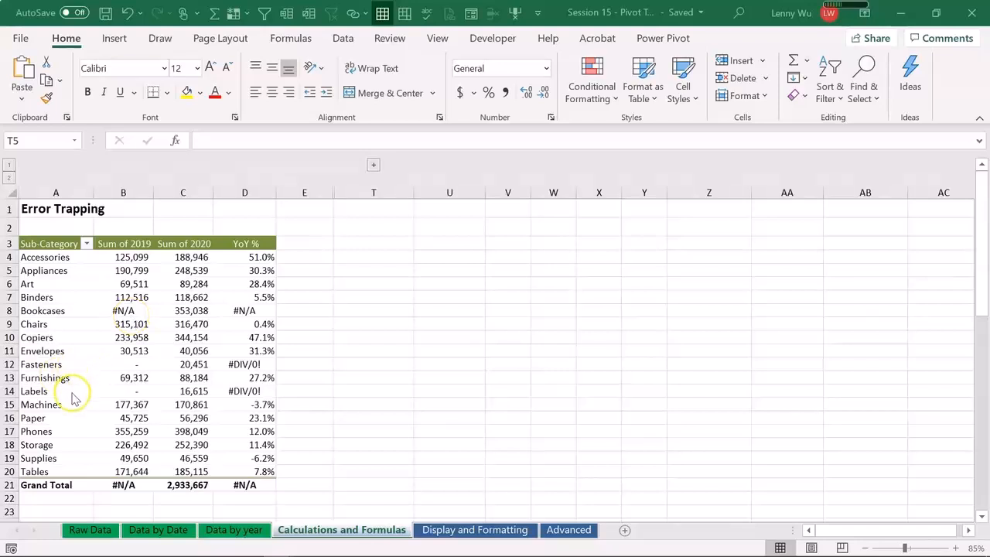
mouse_move(263, 398)
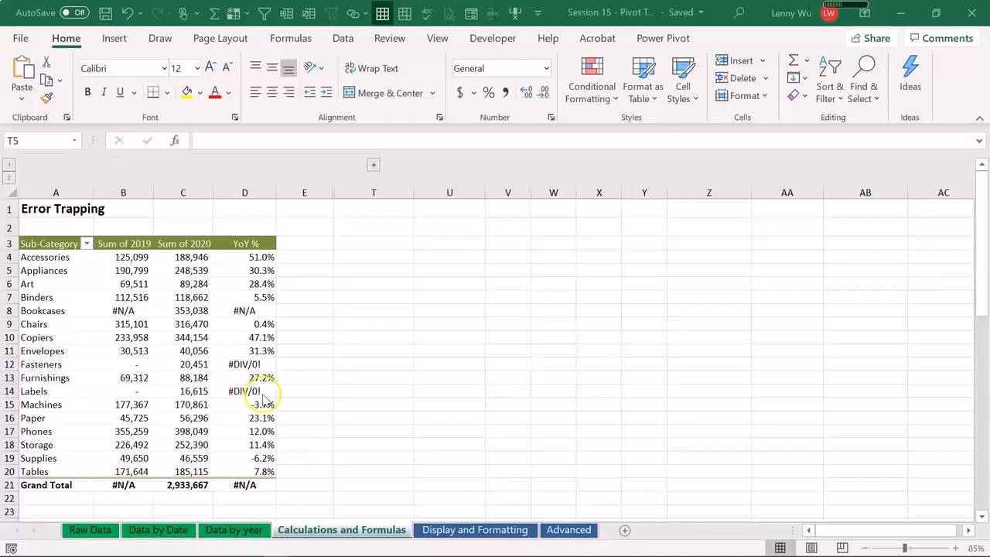
Step: Select a cell in the Error Trapping pivot table to show its PivotTable Fields pane
left_click(244, 363)
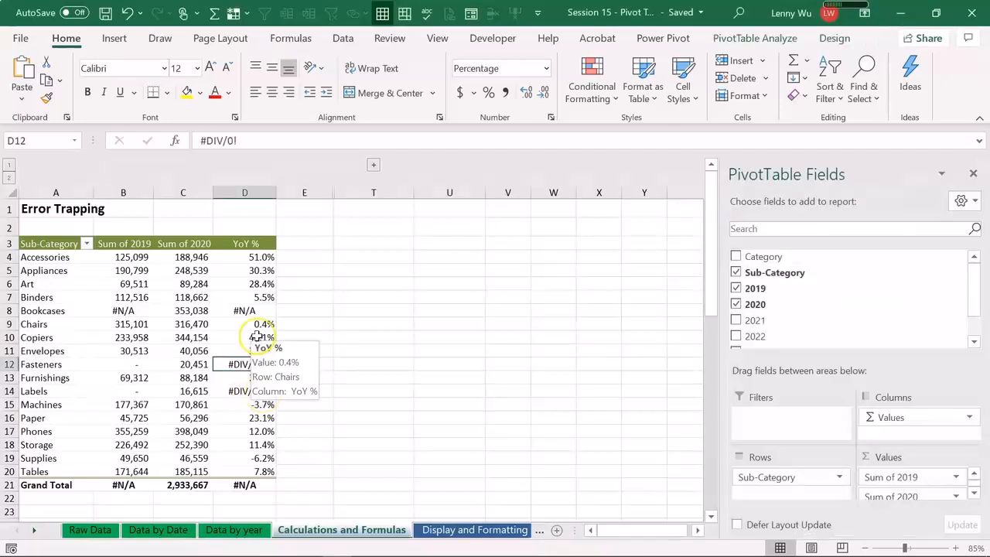
mouse_move(225, 350)
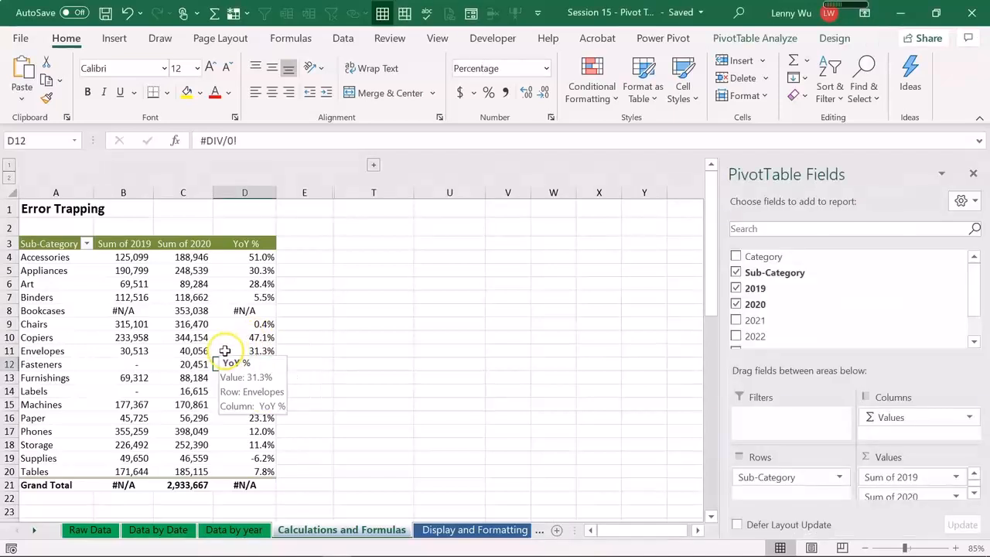
mouse_move(224, 346)
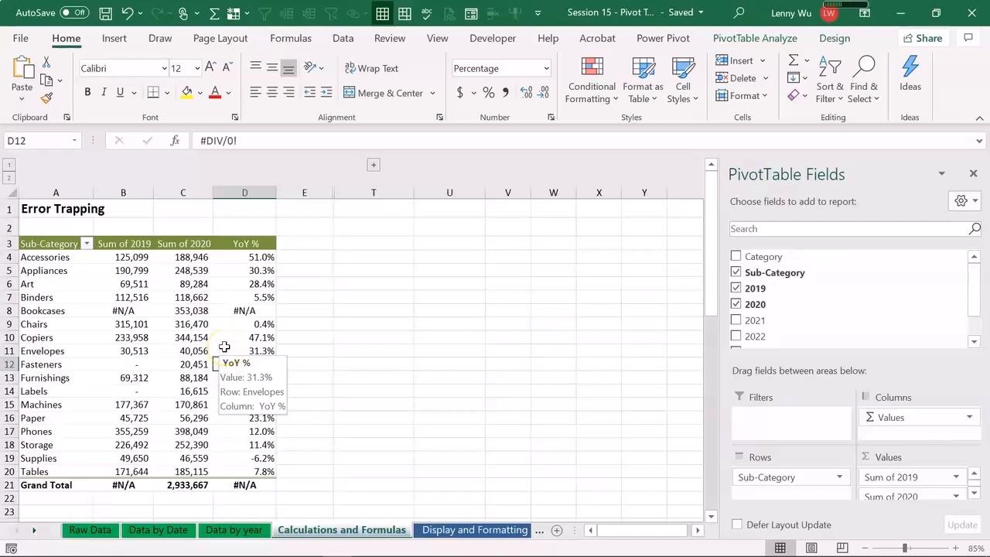
mouse_move(236, 333)
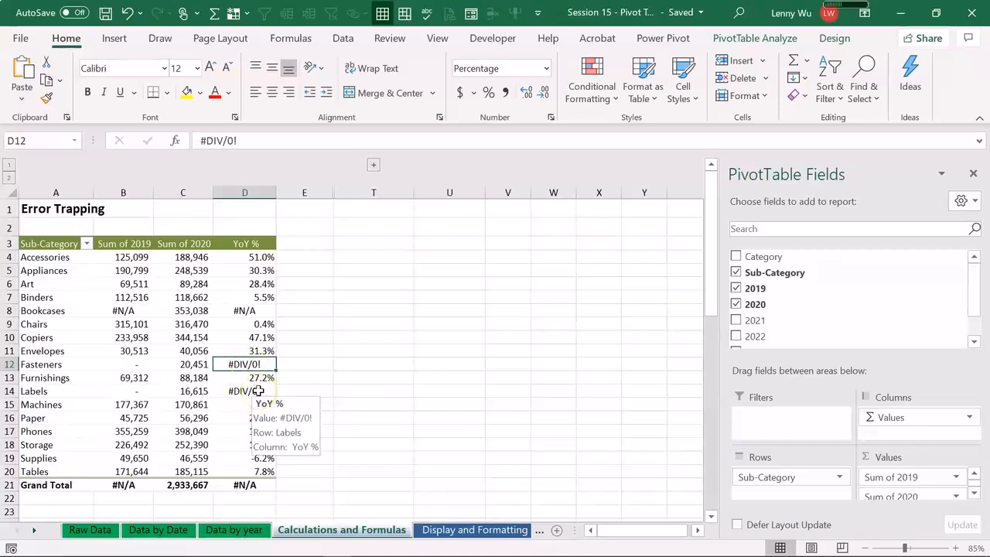
mouse_move(132, 364)
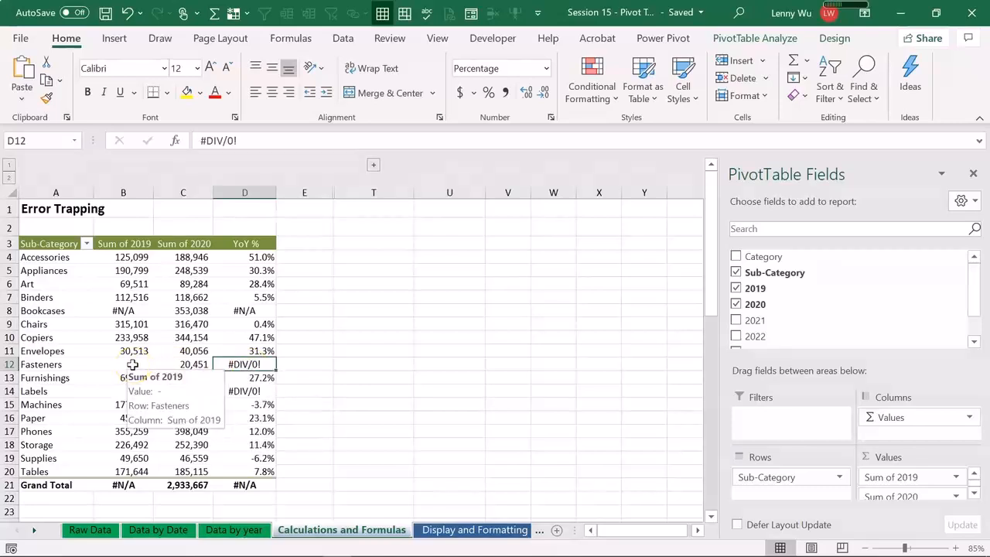
mouse_move(194, 361)
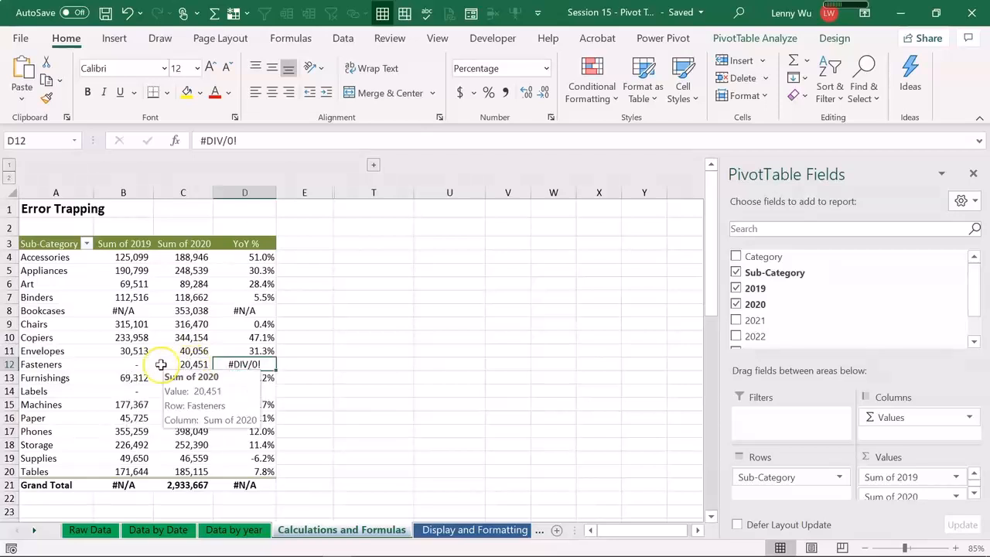
mouse_move(244, 364)
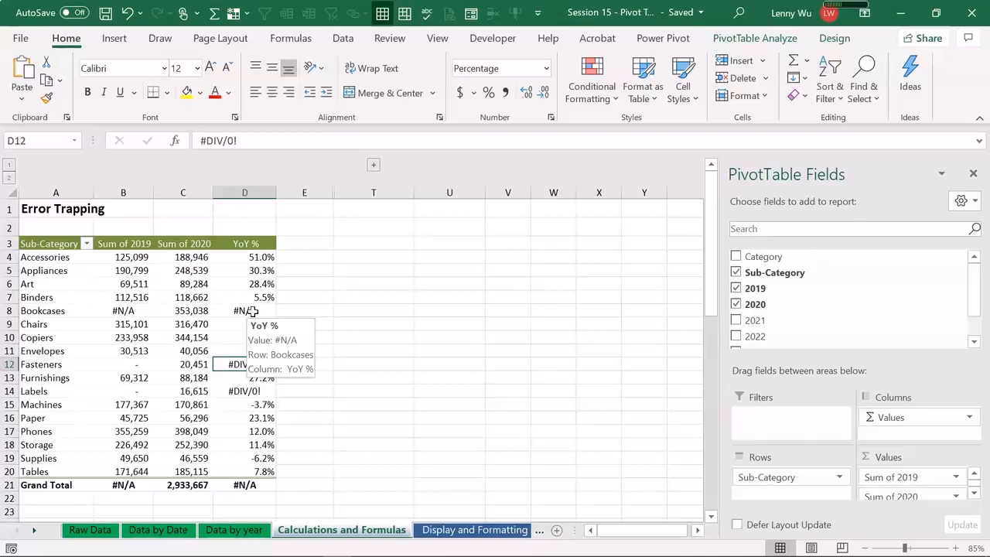
Step: Replace the #N/A Bookcases 2019 value on the Data by year sheet with 10000
left_click(245, 310)
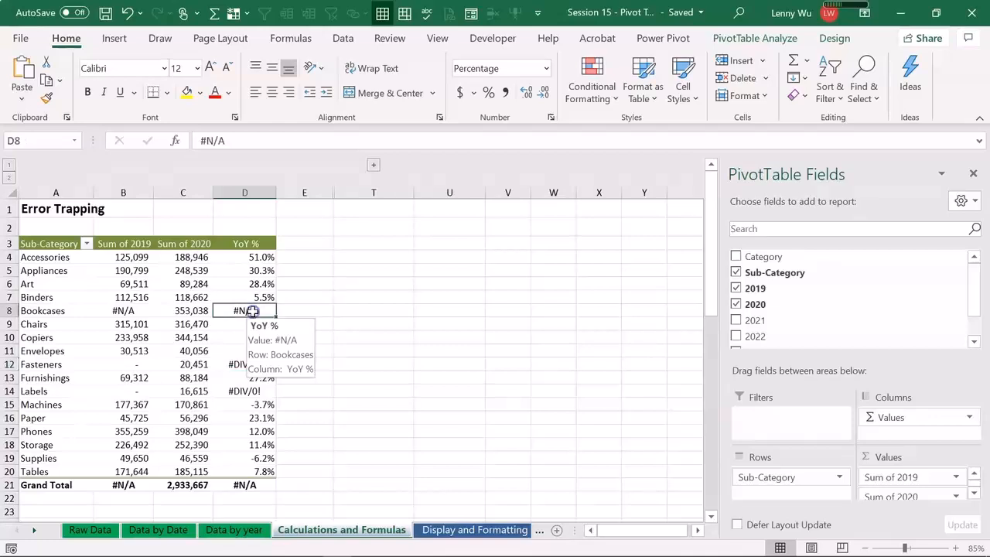
left_click(235, 529)
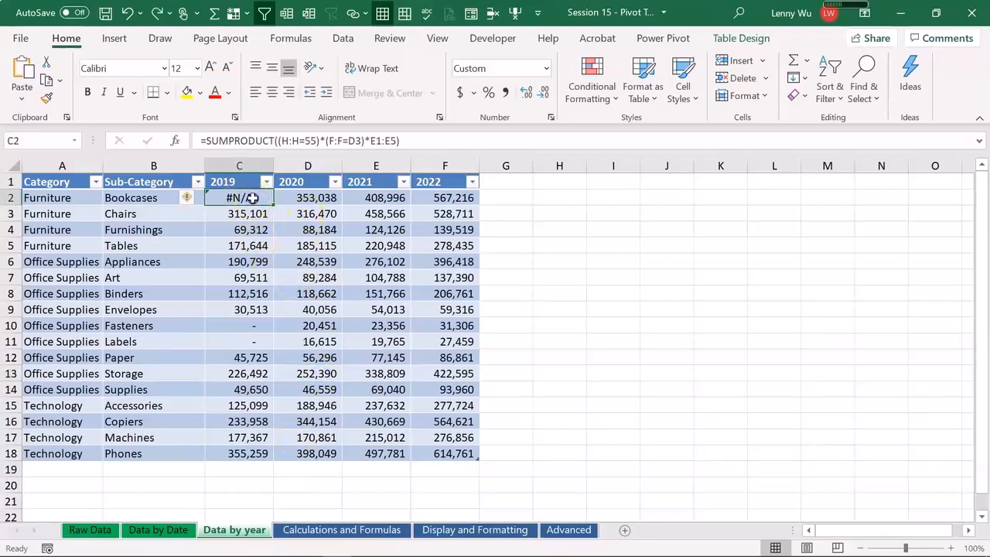
type("10000")
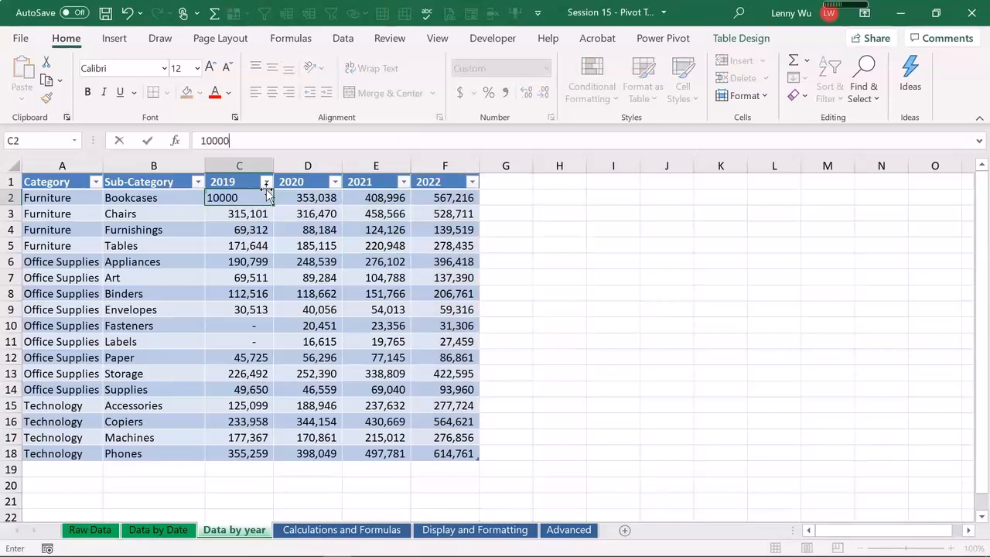
key("Return")
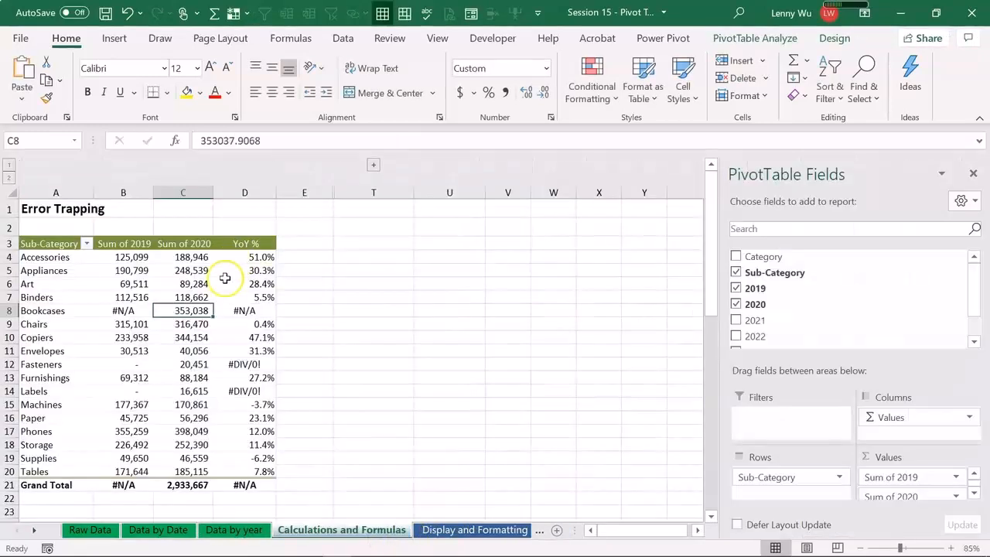
Step: Refresh the pivot so Bookcases 2019 shows 100,000 with 253.0% YoY
right_click(245, 284)
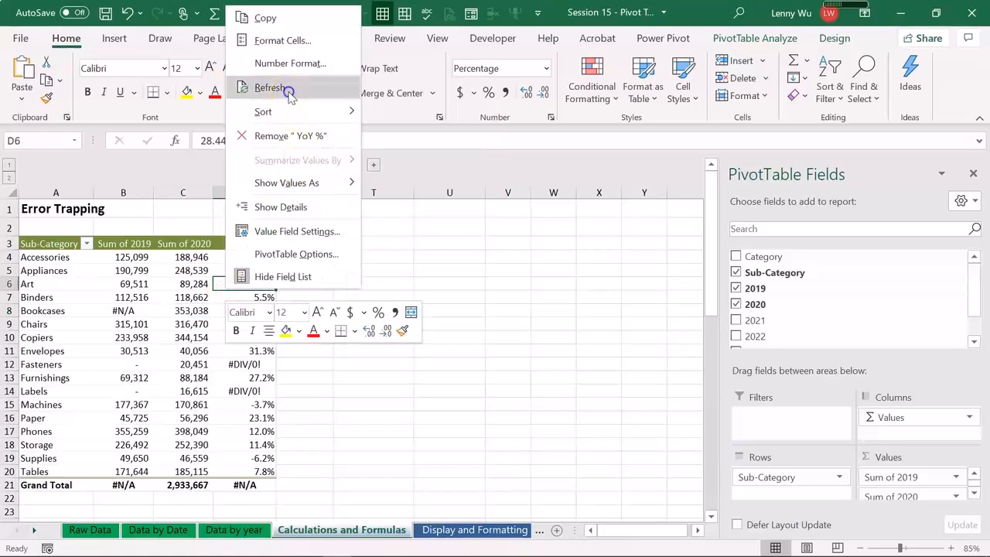
left_click(270, 87)
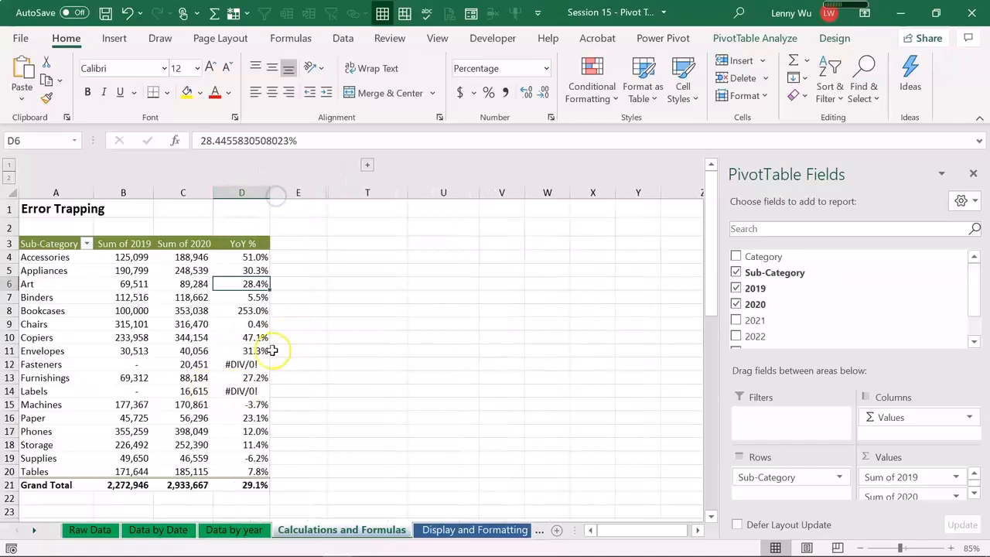
mouse_move(238, 334)
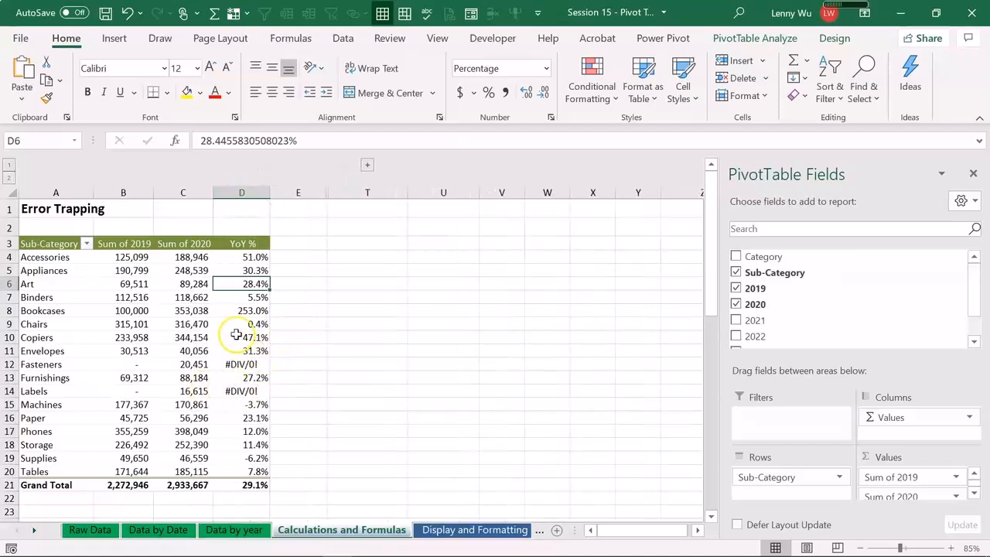
left_click(241, 364)
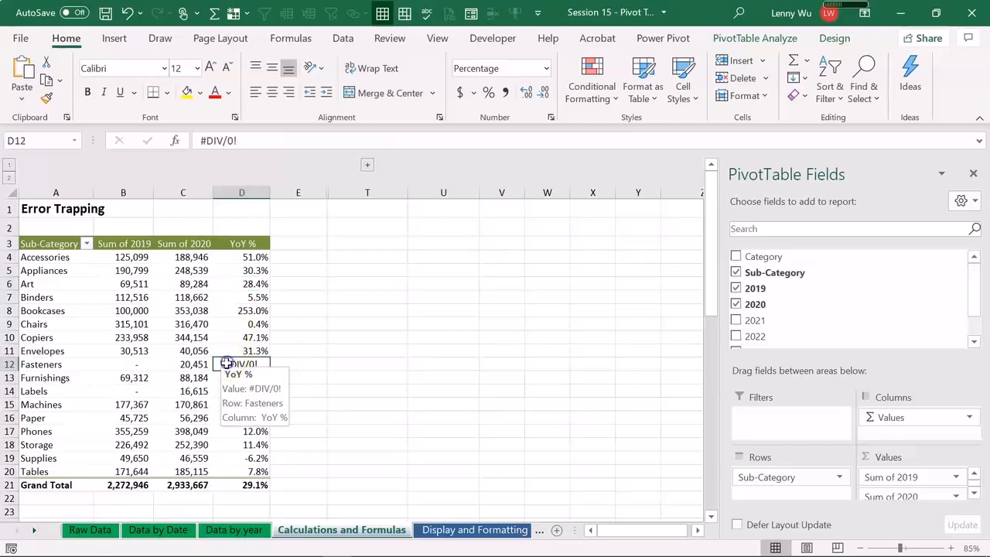
mouse_move(234, 258)
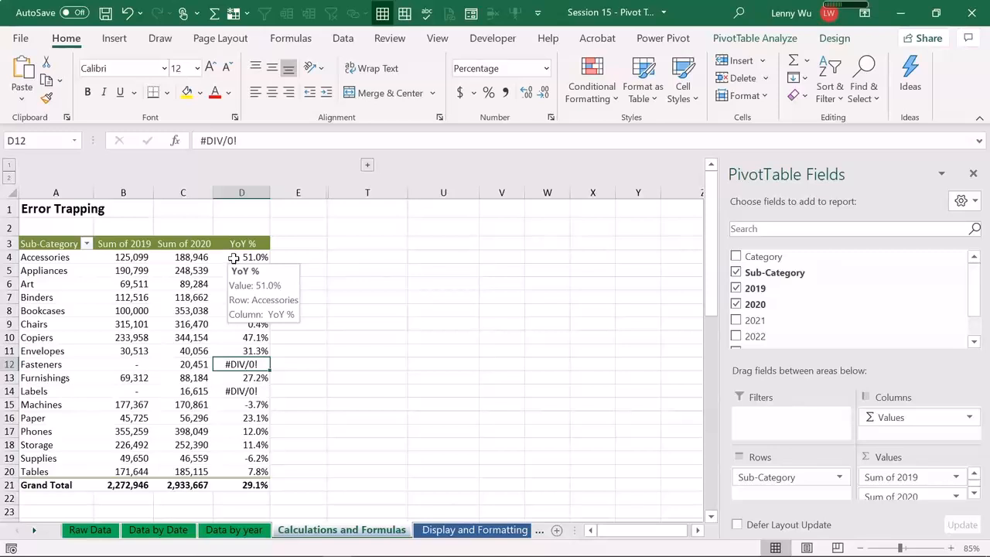
left_click(754, 38)
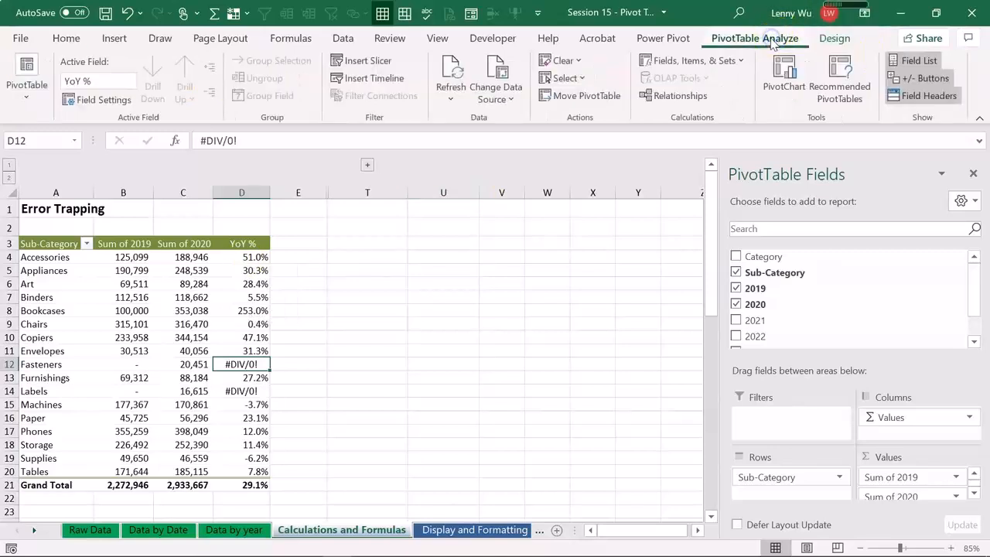
Step: Try YoY % as =IFERROR('2020'/'2019'-1,0), then undo it
left_click(691, 60)
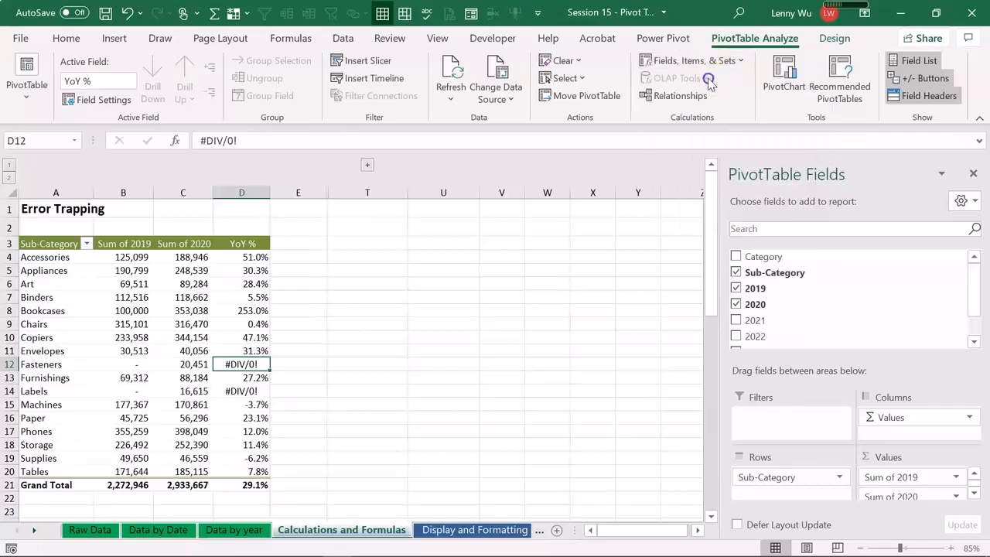
left_click(690, 60)
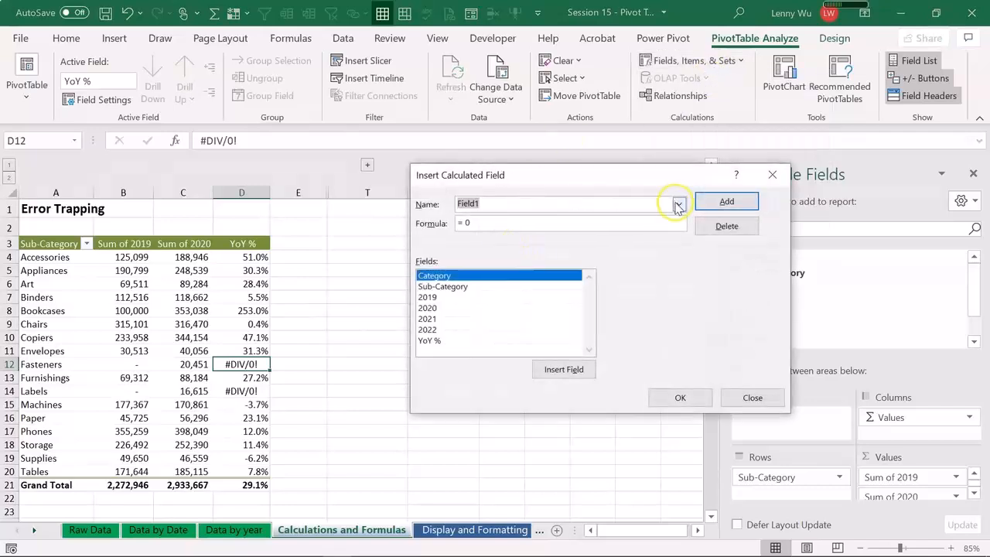
left_click(678, 203)
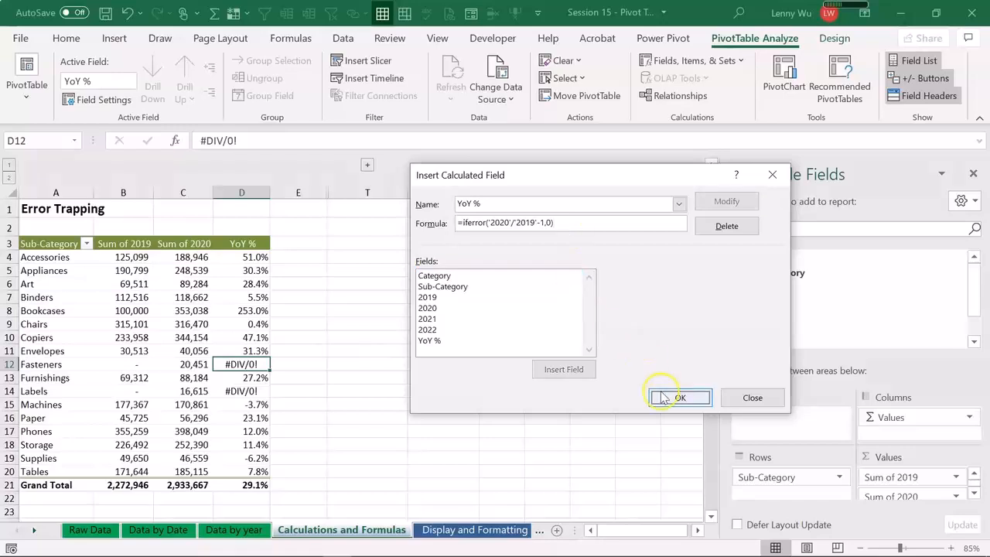
left_click(677, 396)
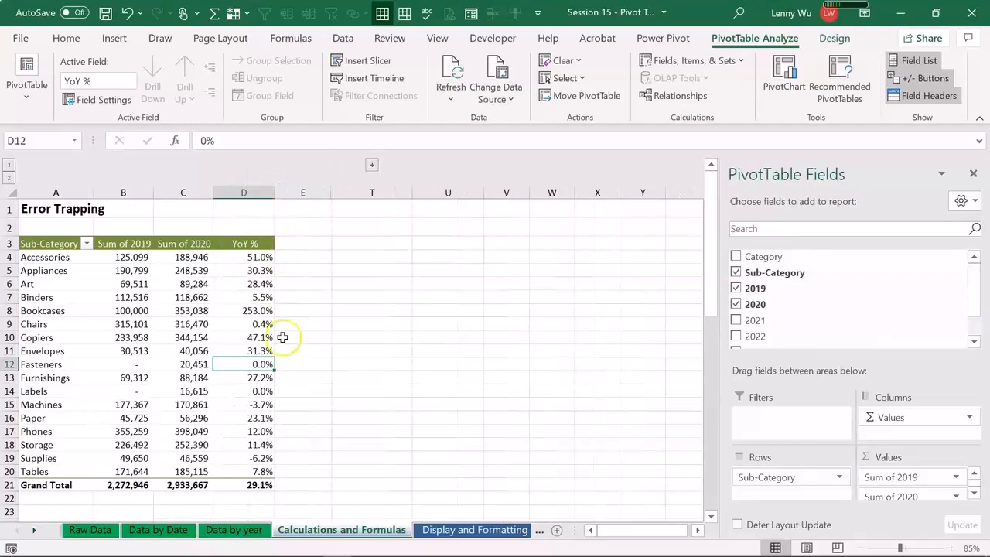
left_click(244, 323)
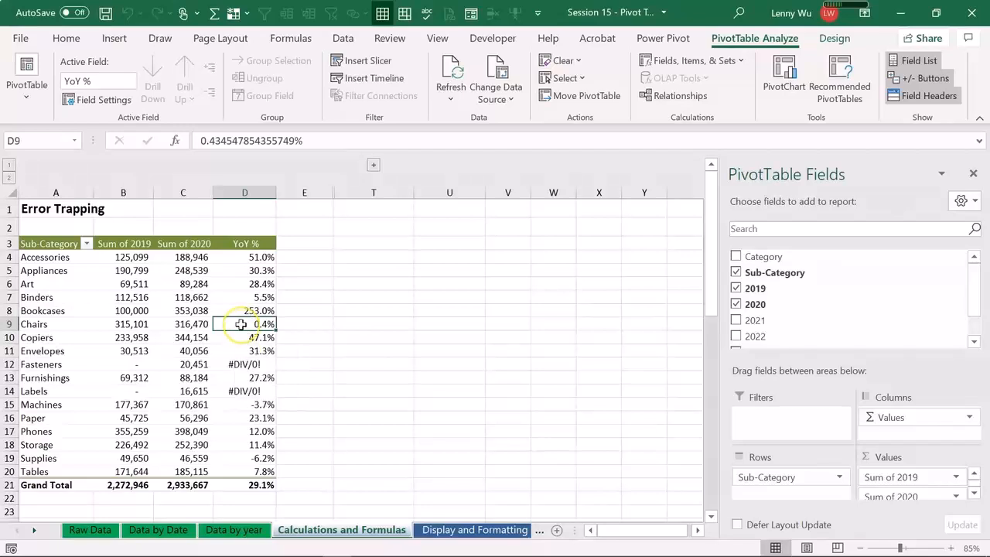
mouse_move(241, 323)
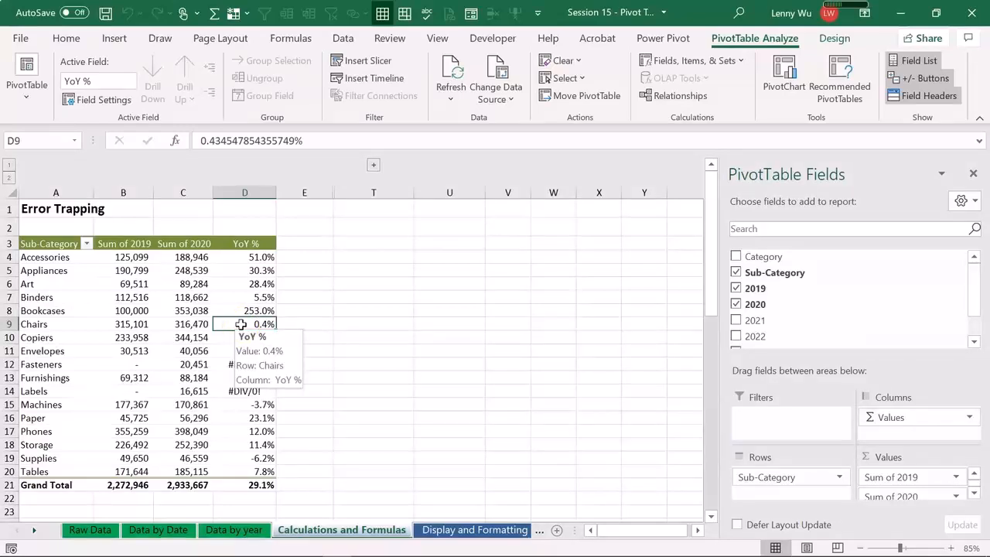
Step: In PivotTable Options, set 'For error values show' to 0
right_click(244, 323)
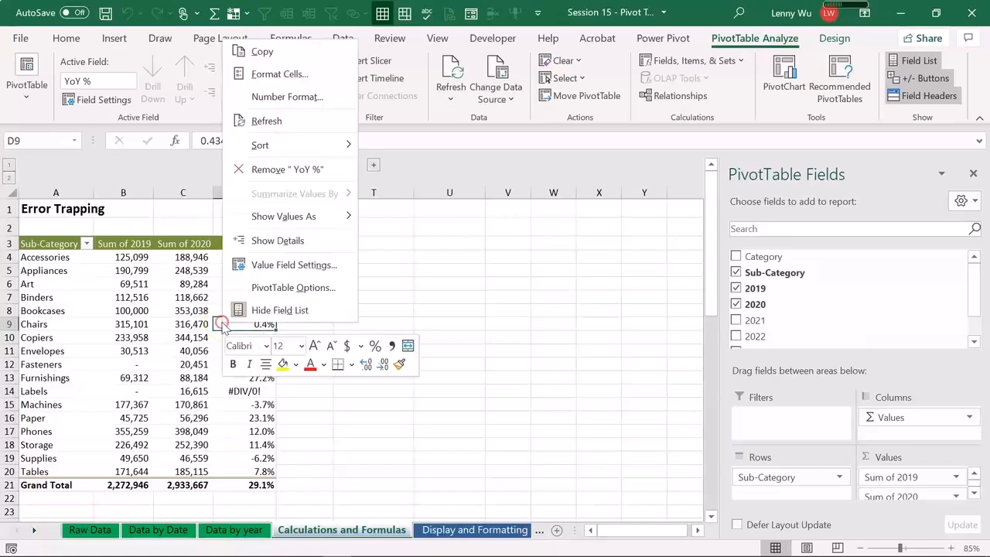
left_click(293, 287)
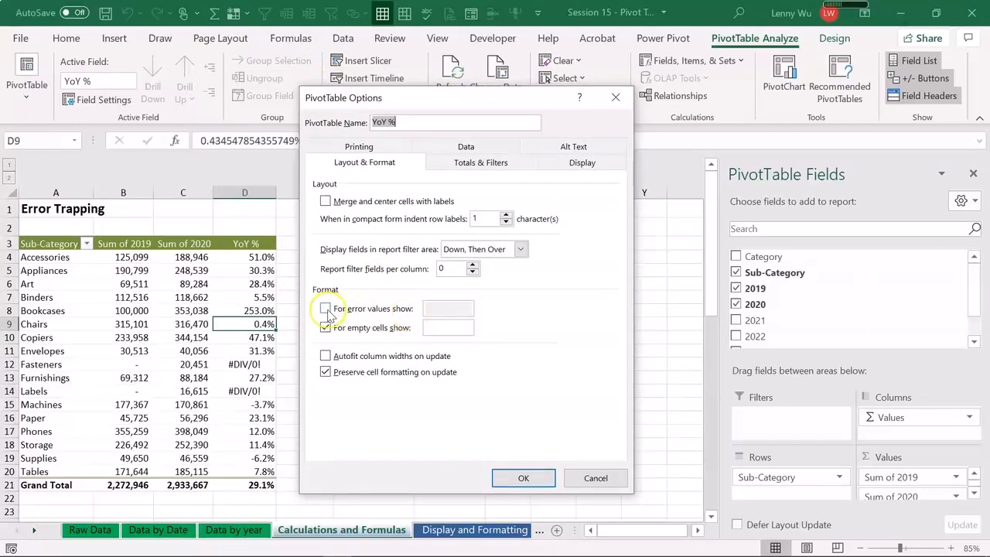
left_click(326, 308)
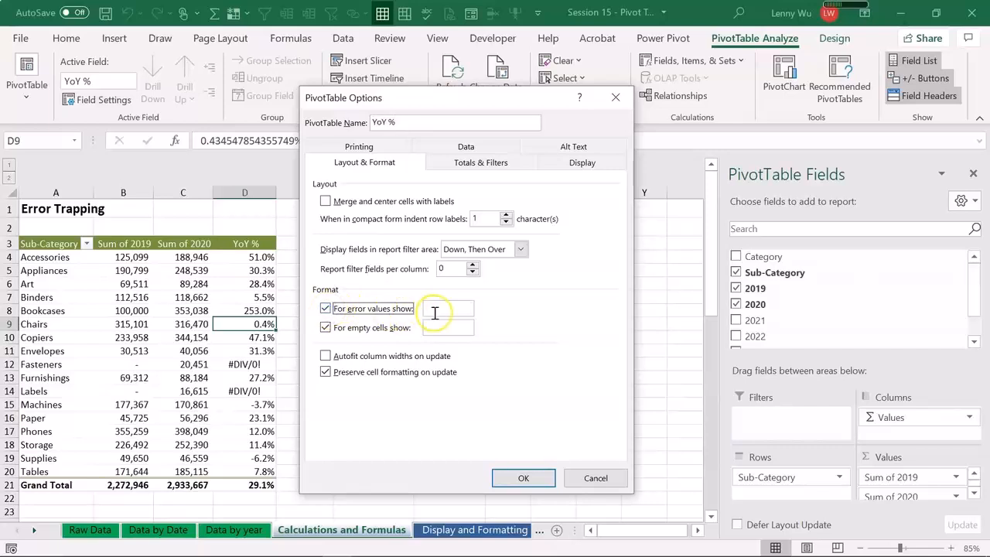
left_click(447, 307)
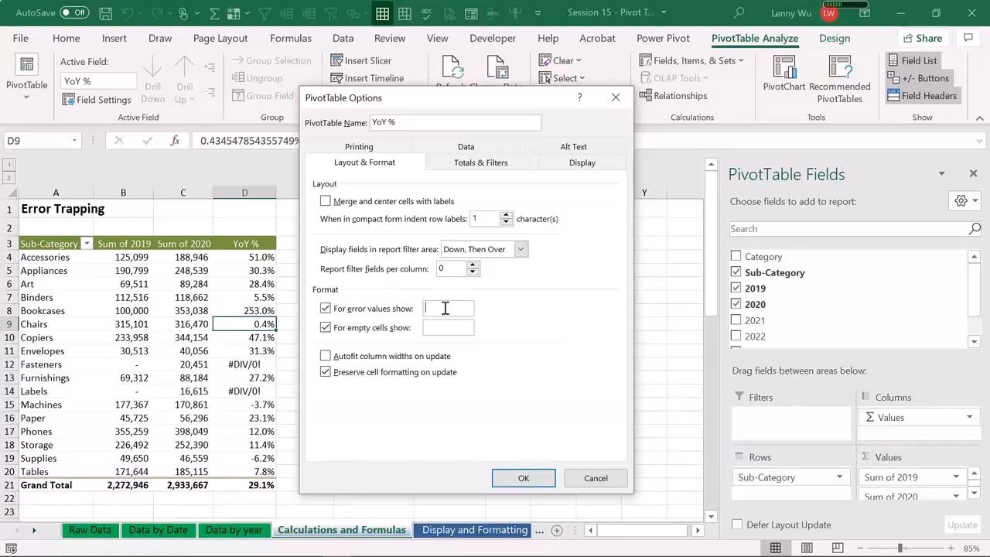
type("0")
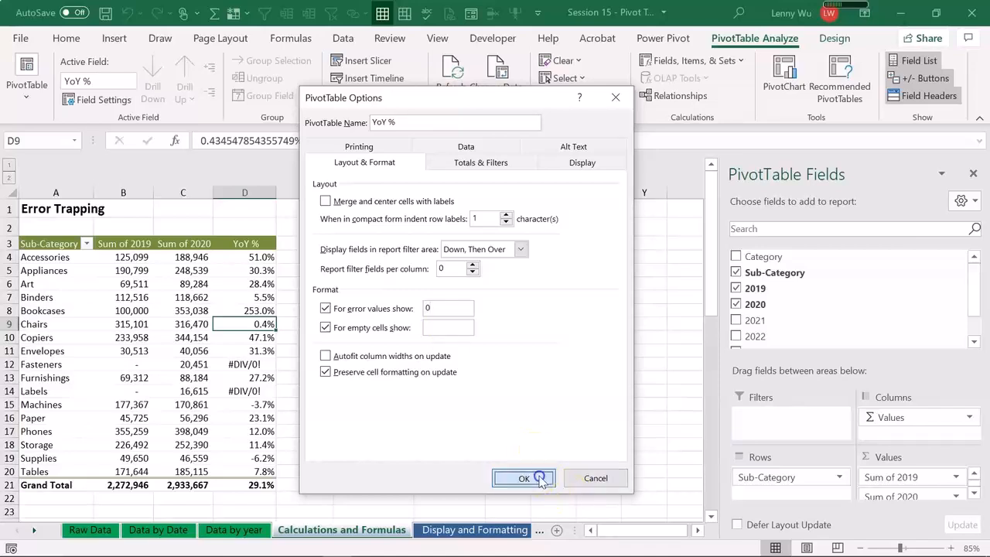
left_click(524, 478)
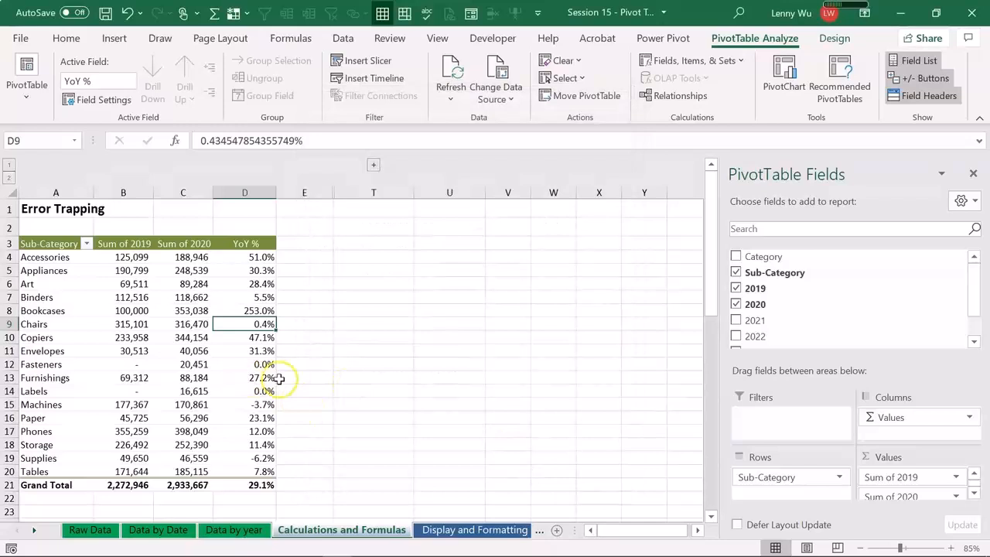
mouse_move(265, 364)
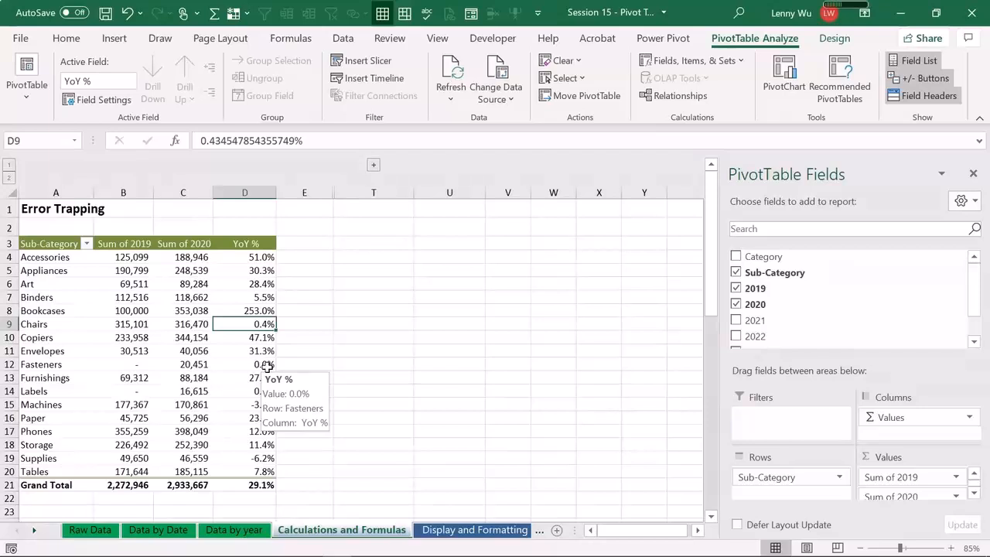
Step: Expand the grouped columns to show the quarterly Running Total pivot
left_click(433, 364)
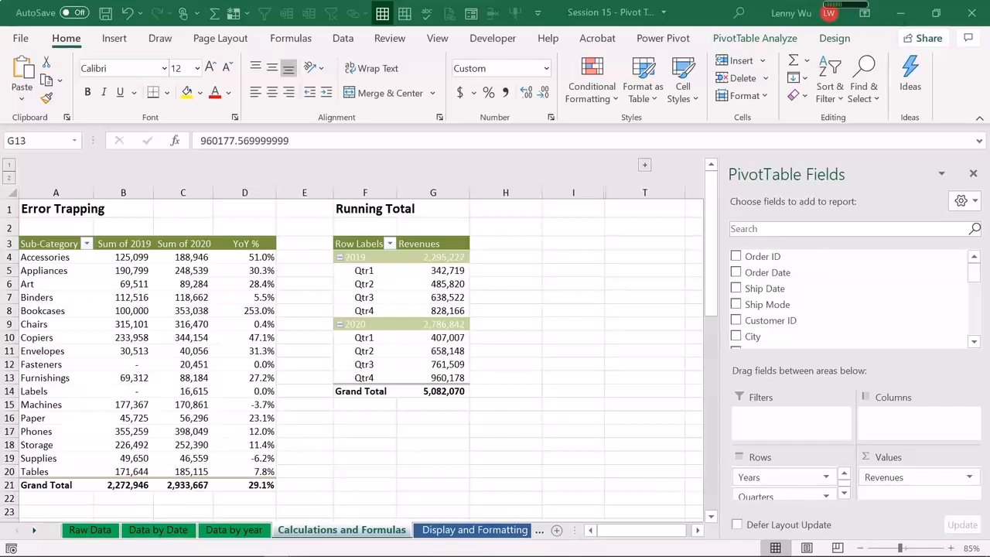
Step: Tick Total Revenues in the field list to add a second Sum of Total Revenues column
scroll("down", 3)
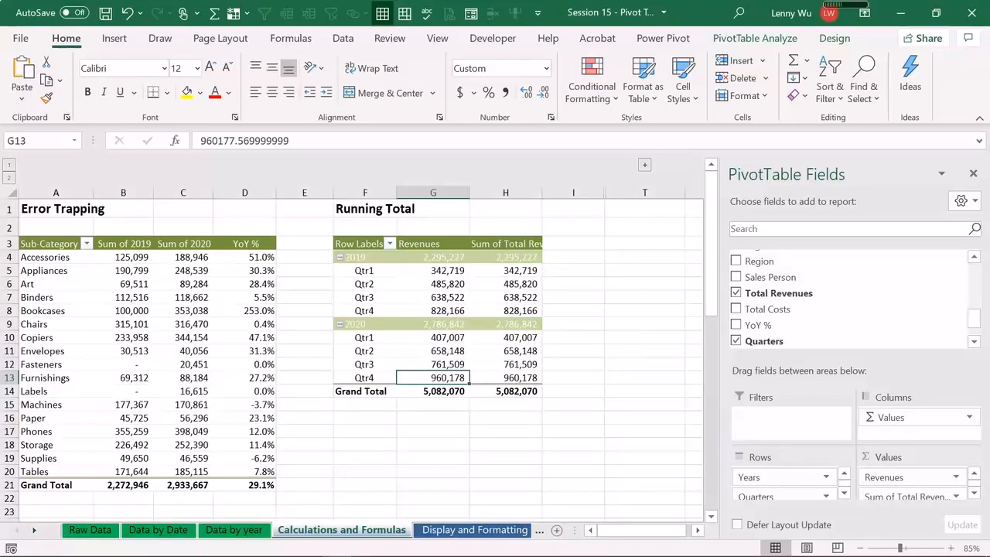
left_click(505, 243)
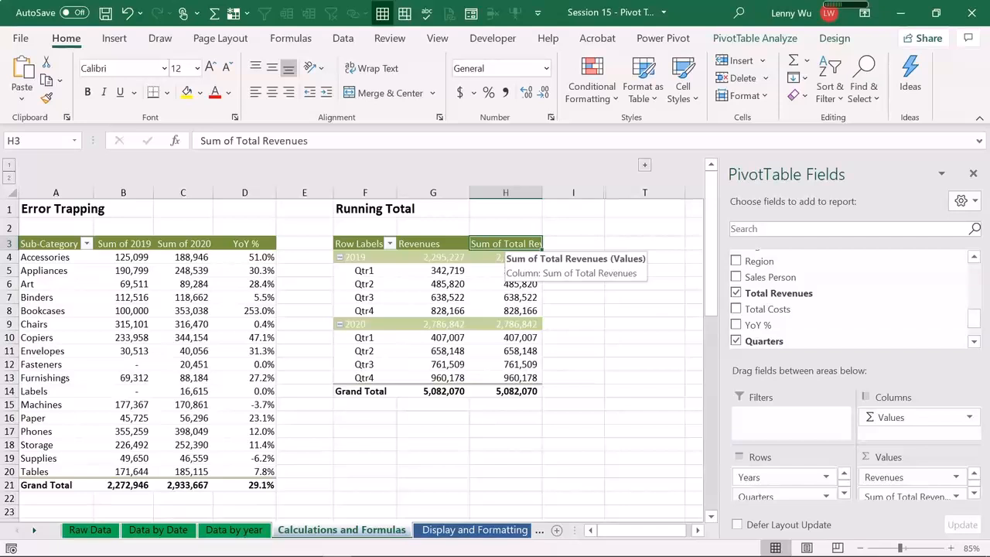
Step: Show the second Sum of Total Revenues as Running Total In, base field Quarters
right_click(520, 283)
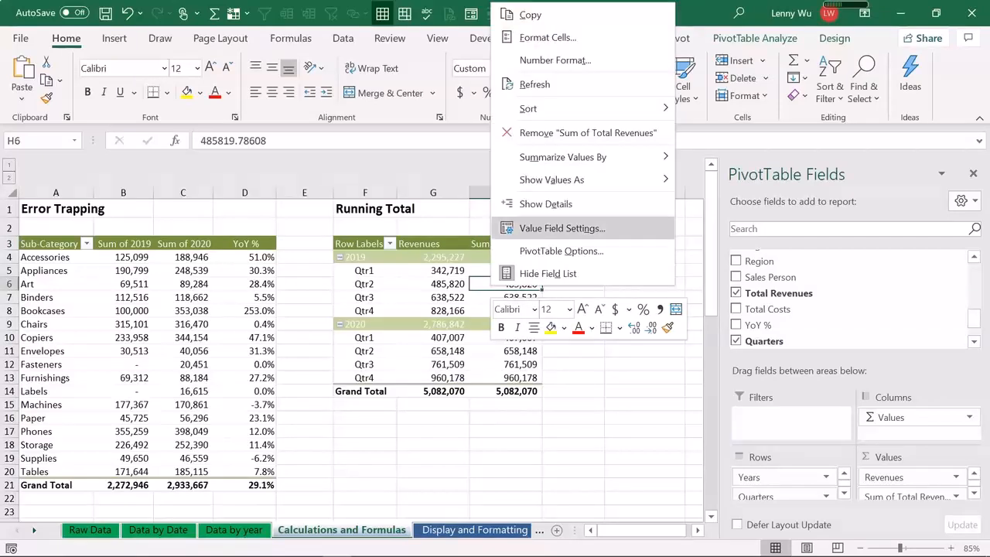
left_click(561, 227)
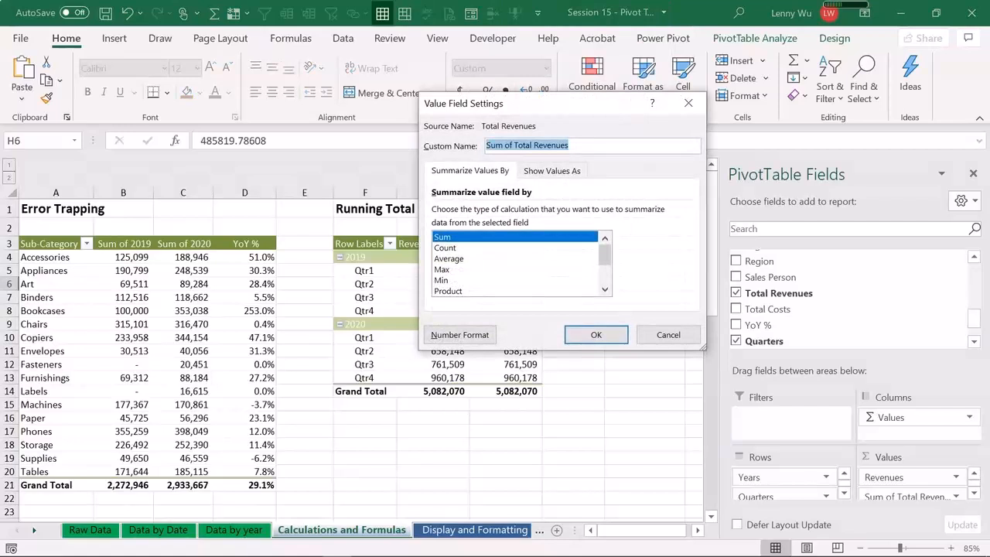
left_click(551, 170)
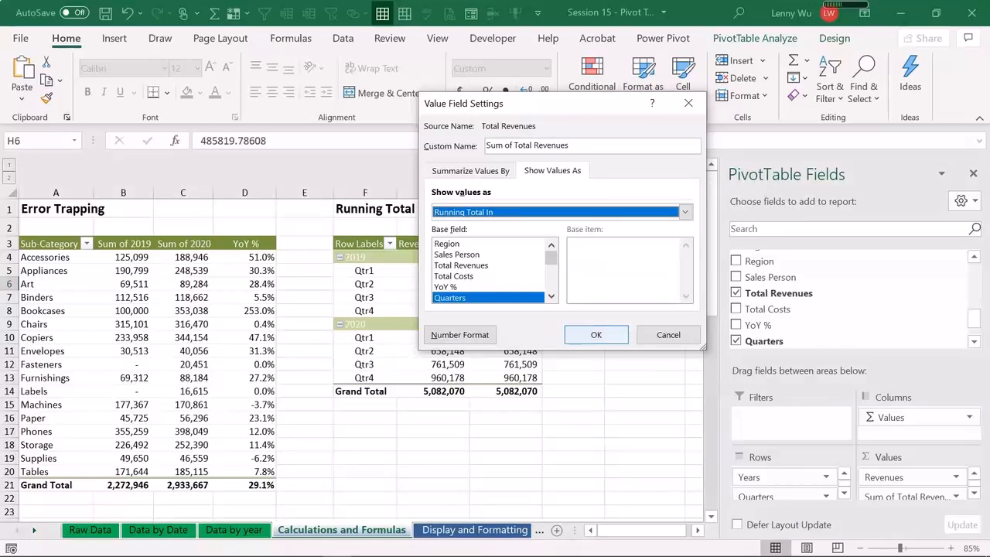
left_click(595, 334)
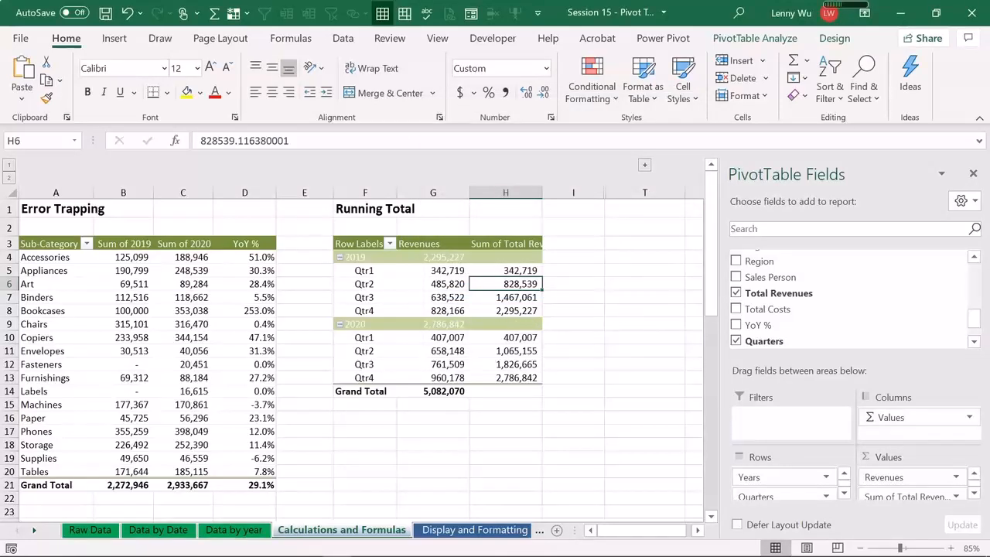
mouse_move(519, 257)
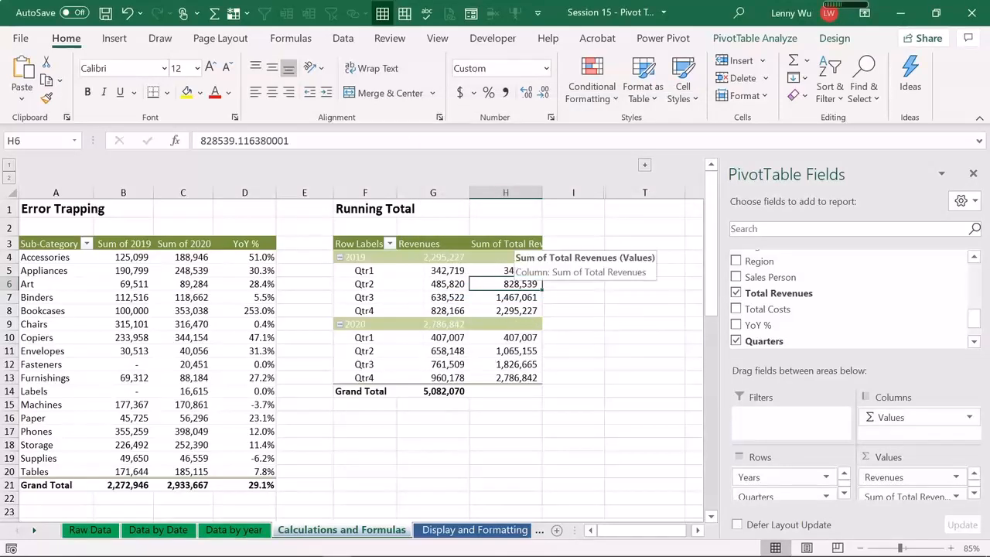
Step: Rename the cumulative column header 'Running Total' and check its quarterly figures
left_click(506, 242)
type("Runnin")
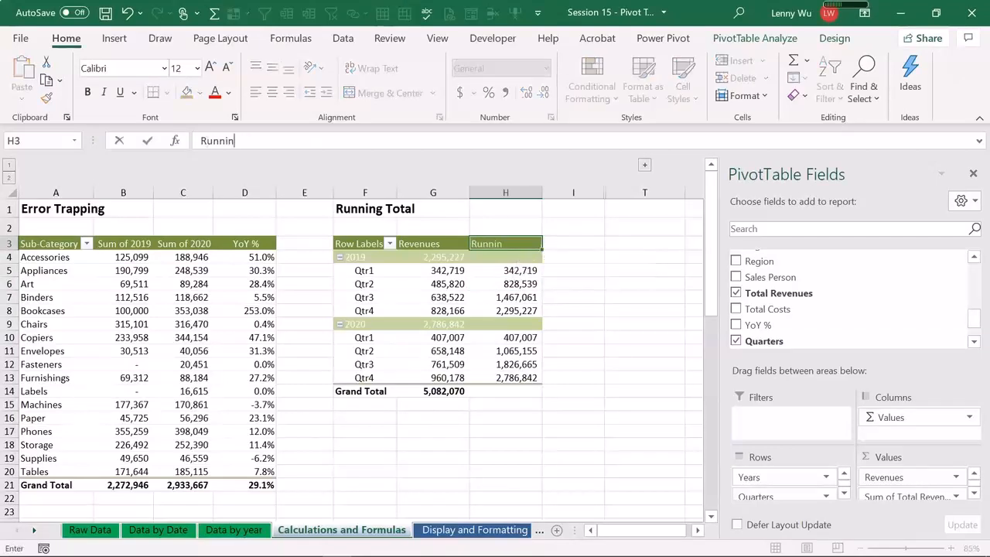
type("g Total")
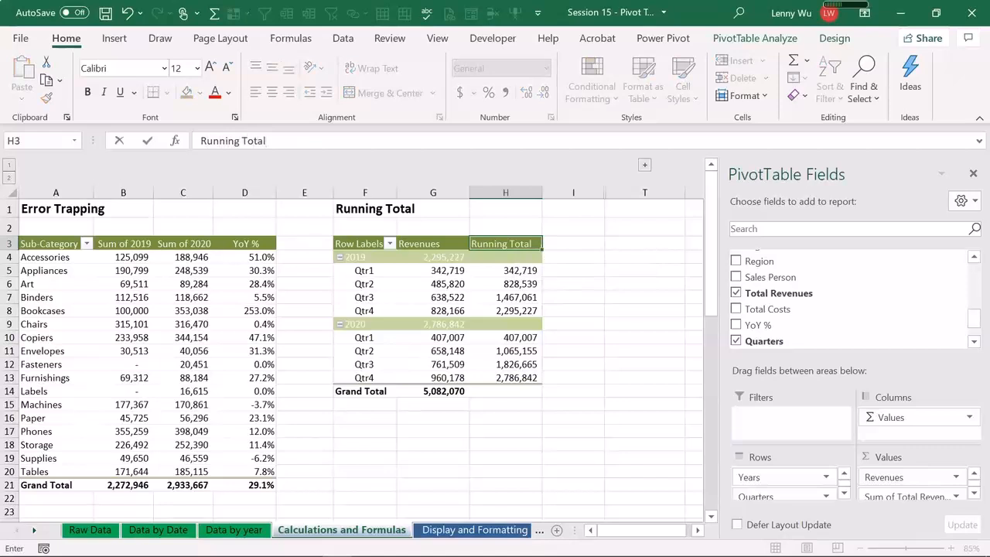
left_click(505, 256)
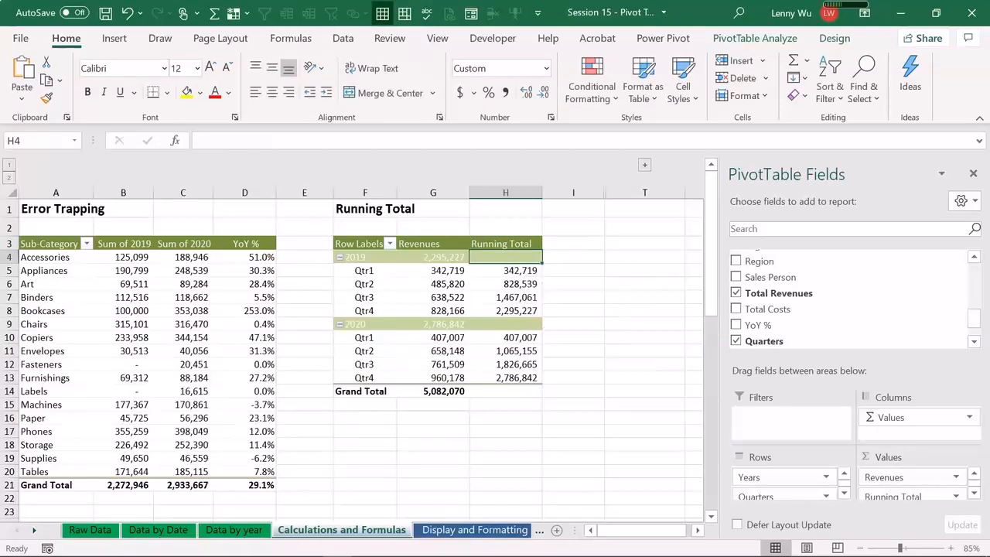
left_click(506, 269)
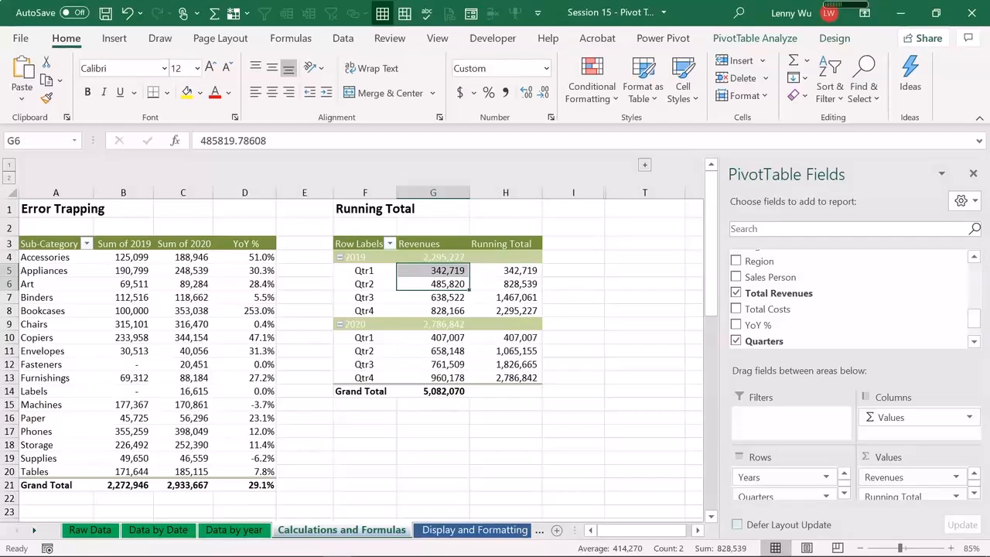
left_click(505, 297)
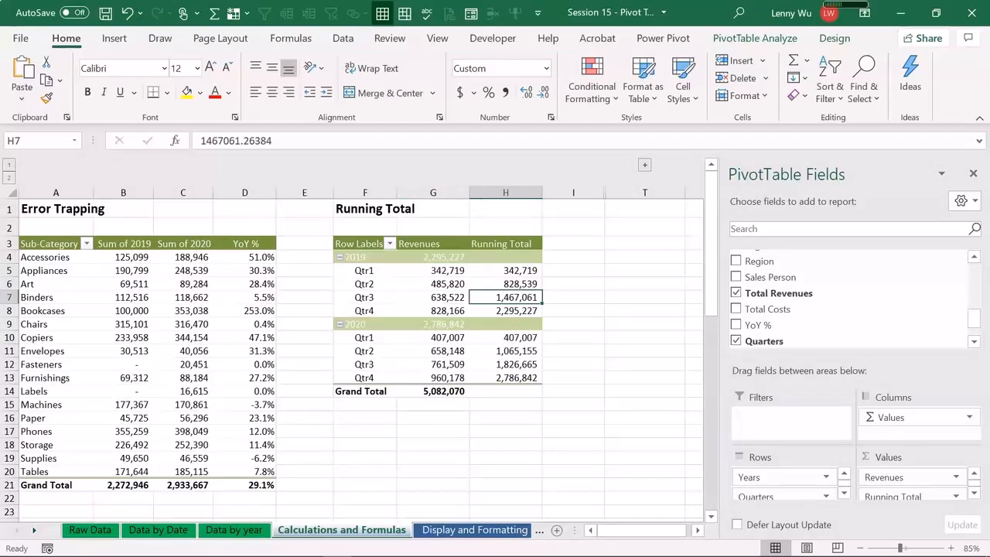
mouse_move(516, 363)
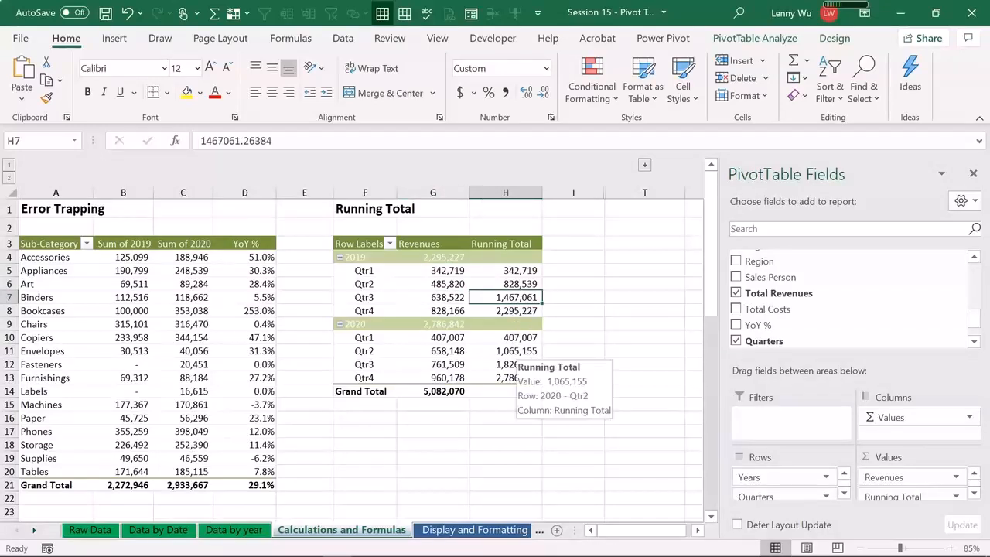